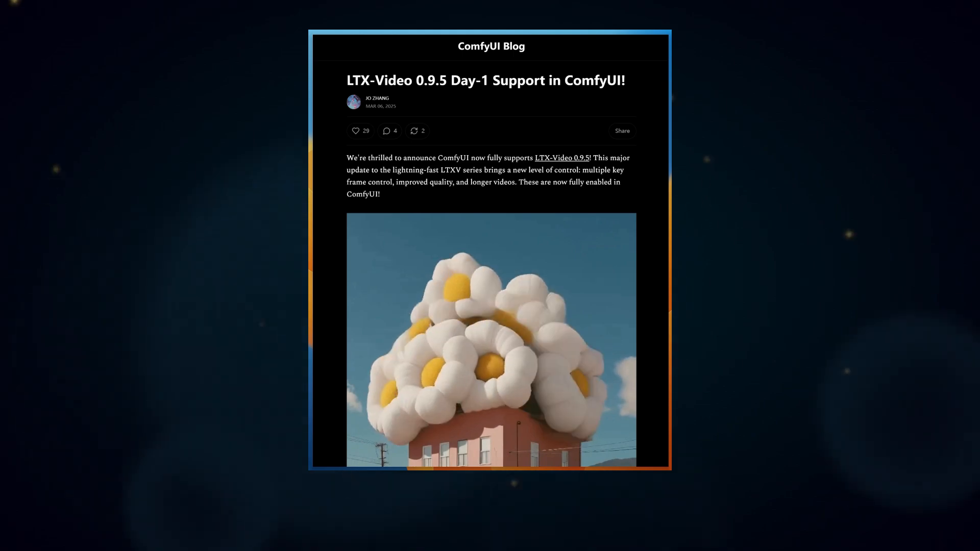
- Scroll the LTX-Video 0.9.5 post past highlights, setup and text-to-video examples to Multi-frame control
scroll(down, 3)
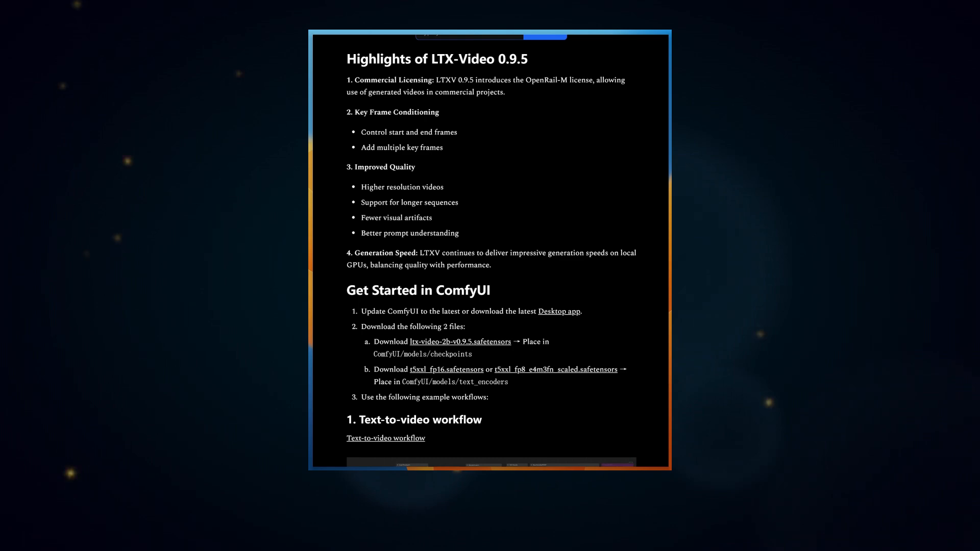
scroll(down, 3)
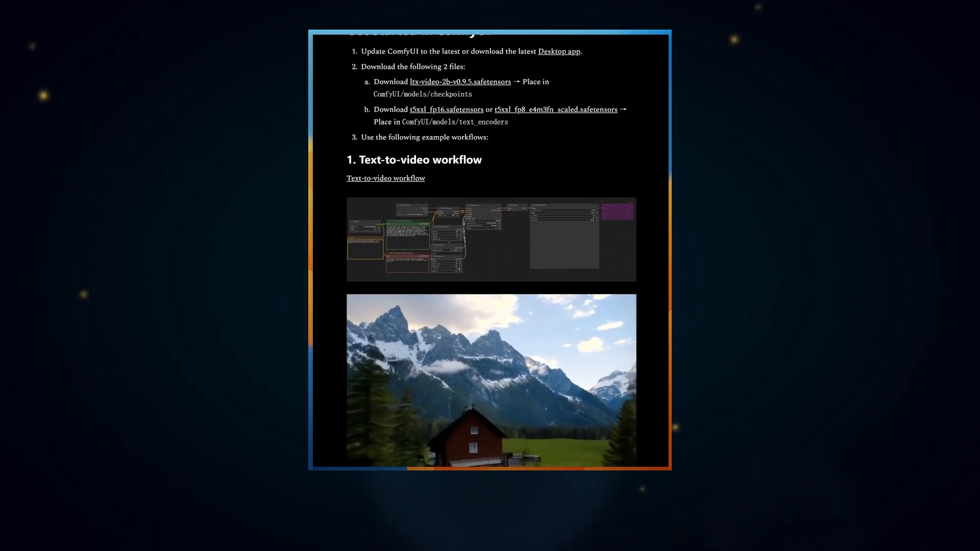
scroll(down, 3)
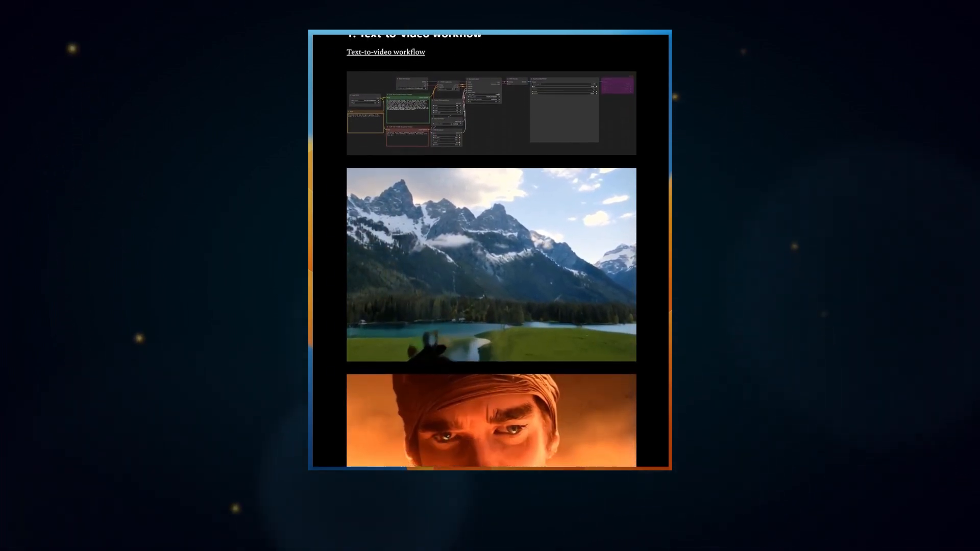
scroll(down, 3)
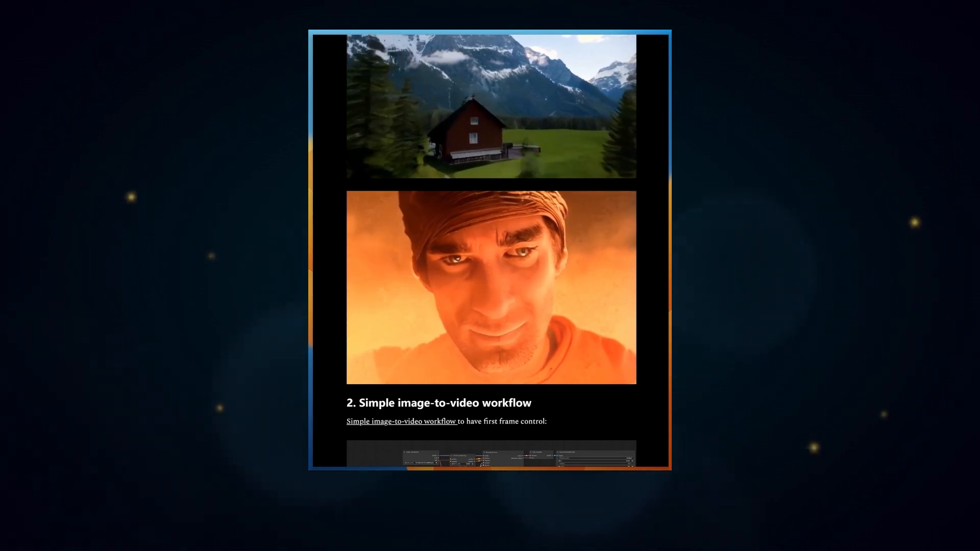
scroll(down, 3)
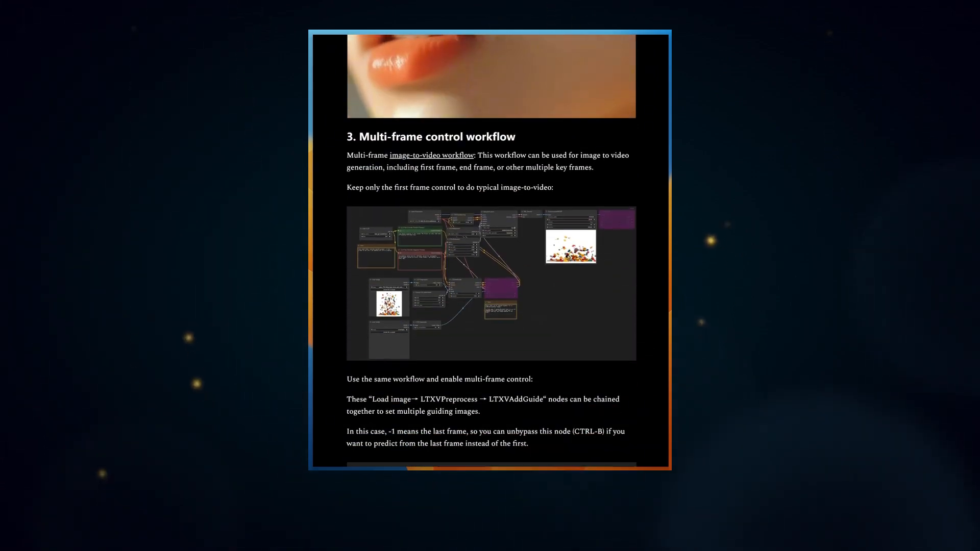
scroll(down, 3)
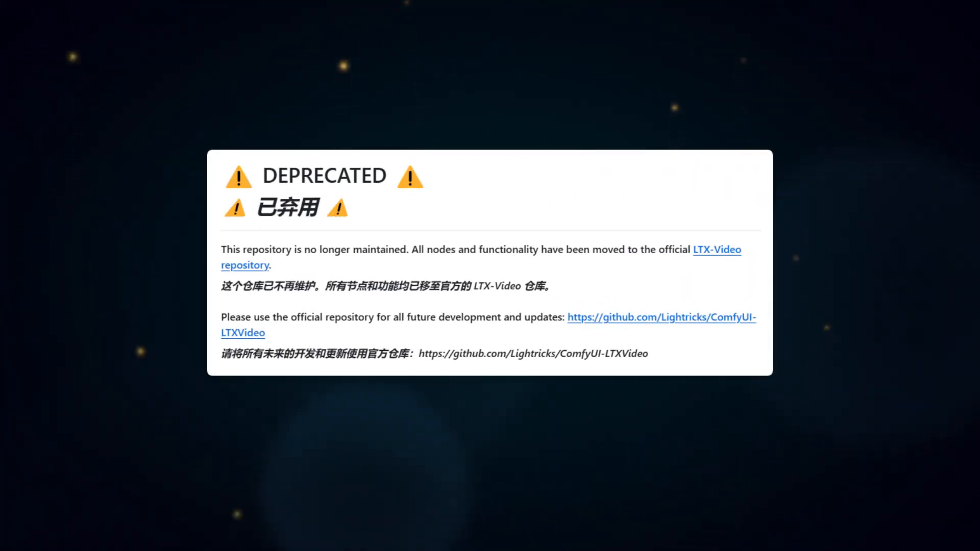
- Scroll the ComfyUI-LTXVideo README to its DEPRECATED banner pointing to Lightricks' official repository
scroll(down, 3)
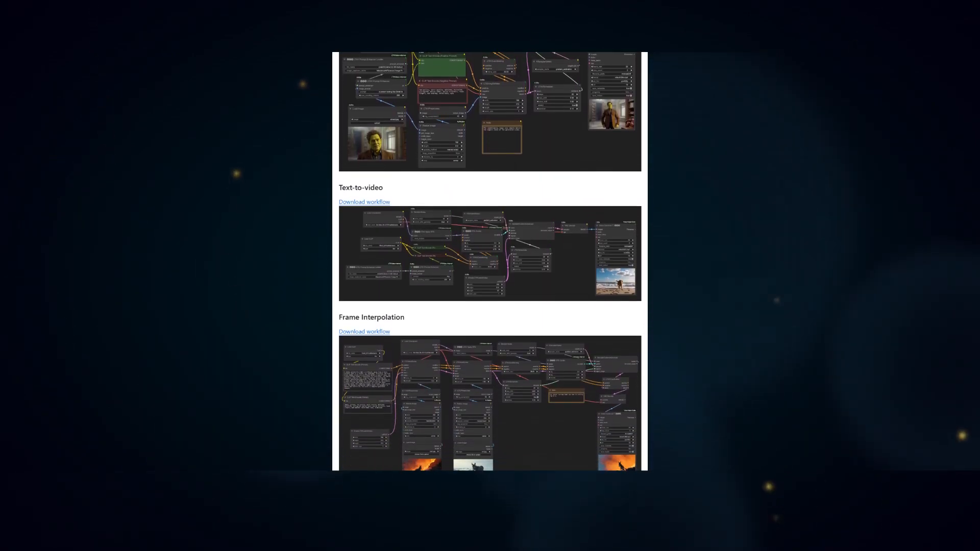
- Scroll the example workflows past Text-to-video, Frame Interpolation and Sequence Conditioning to Flow Edit
scroll(down, 3)
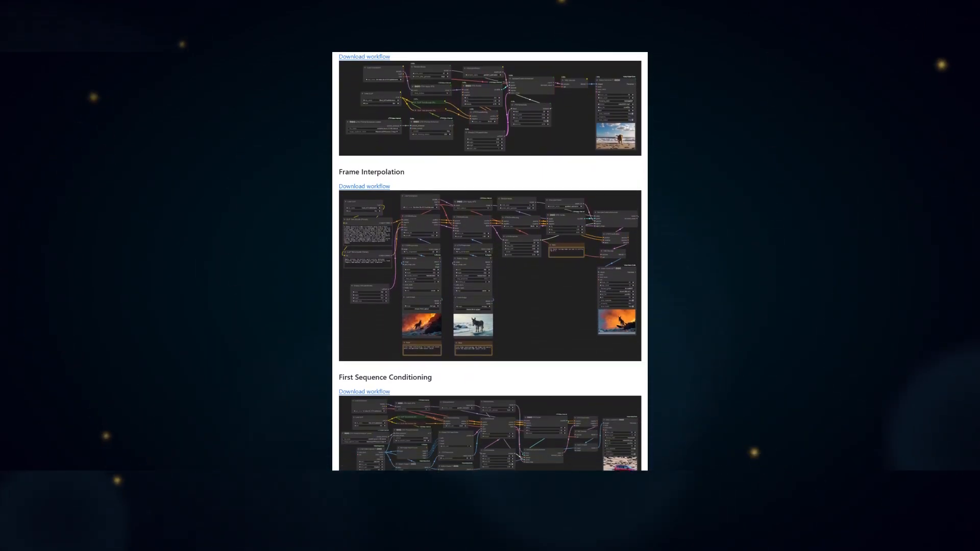
scroll(down, 3)
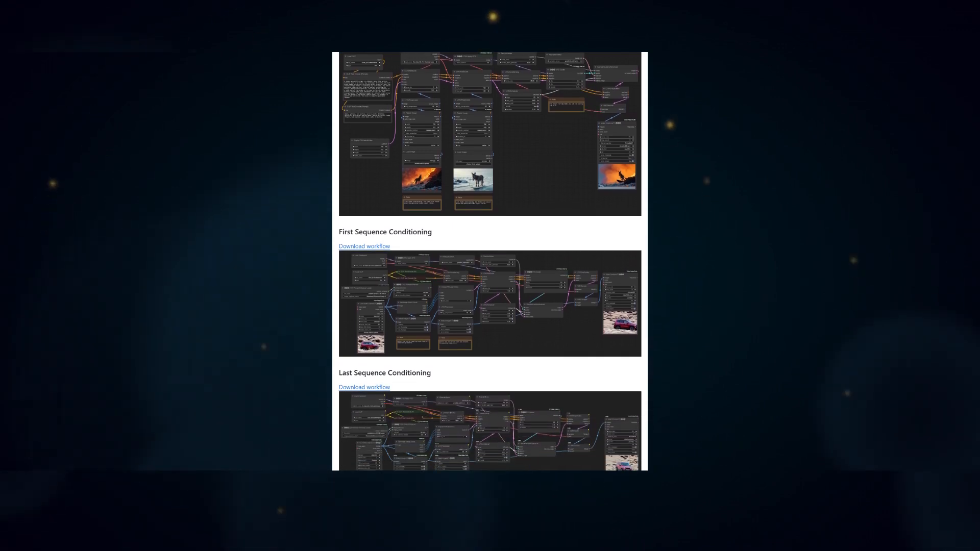
scroll(down, 3)
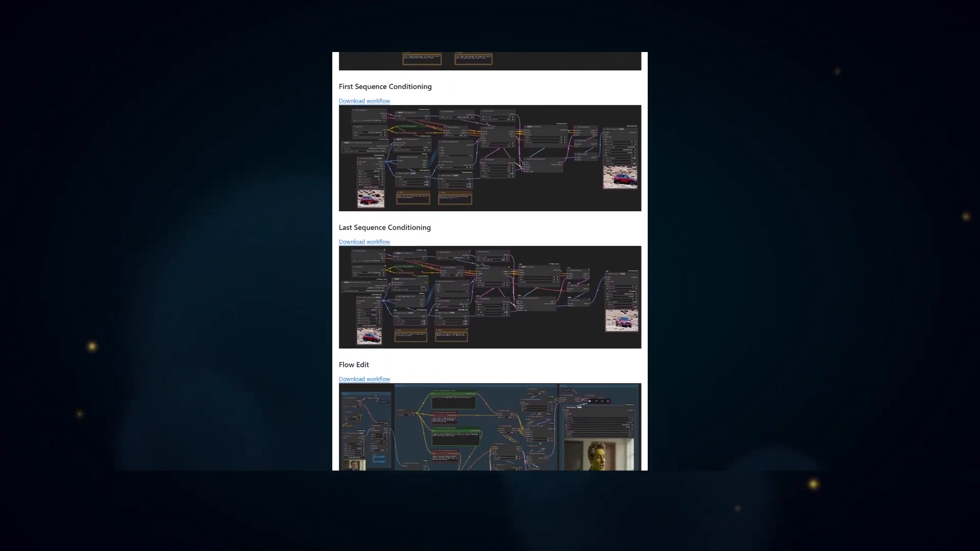
scroll(down, 3)
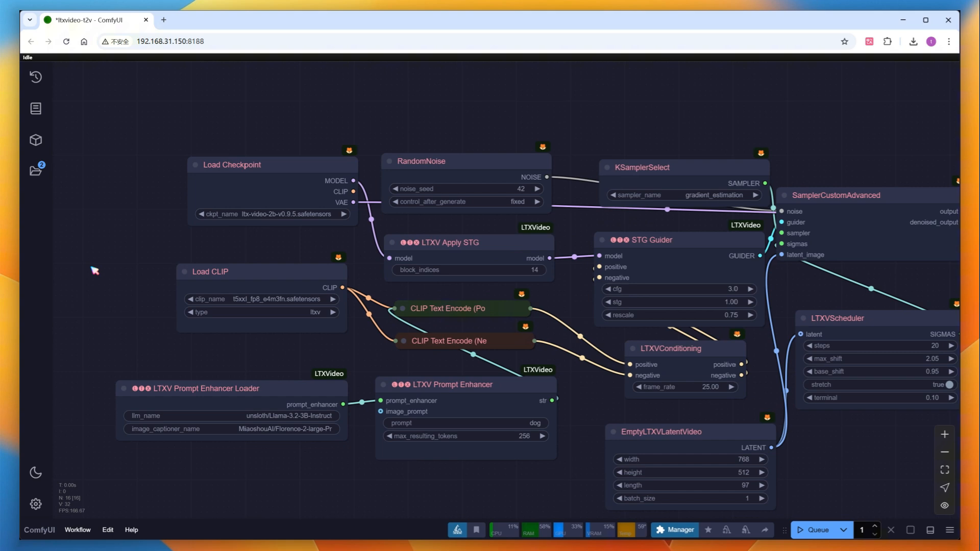
- Keep t5xxl_fp8_e4m3fn.safetensors as text encoder and change the prompt to 'a beautiful lady'
click(256, 298)
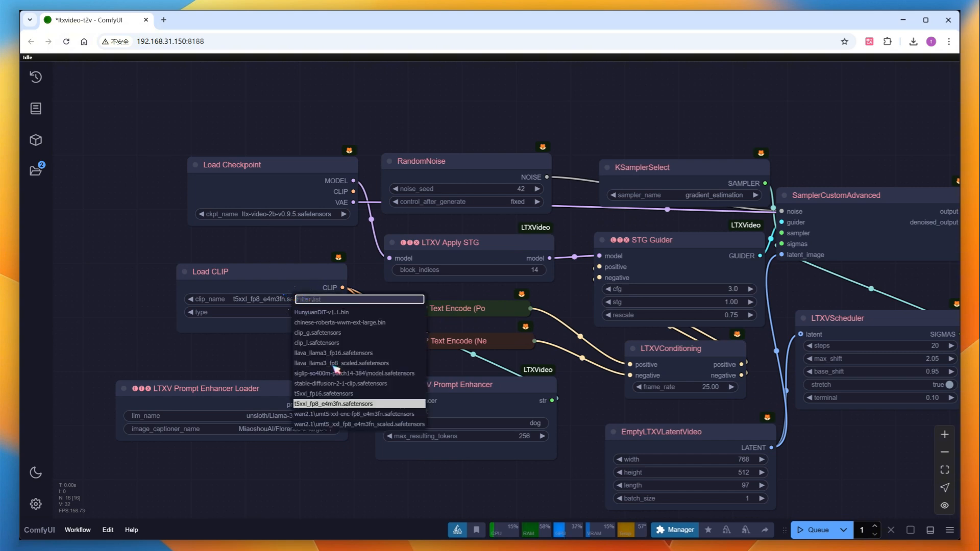
click(334, 403)
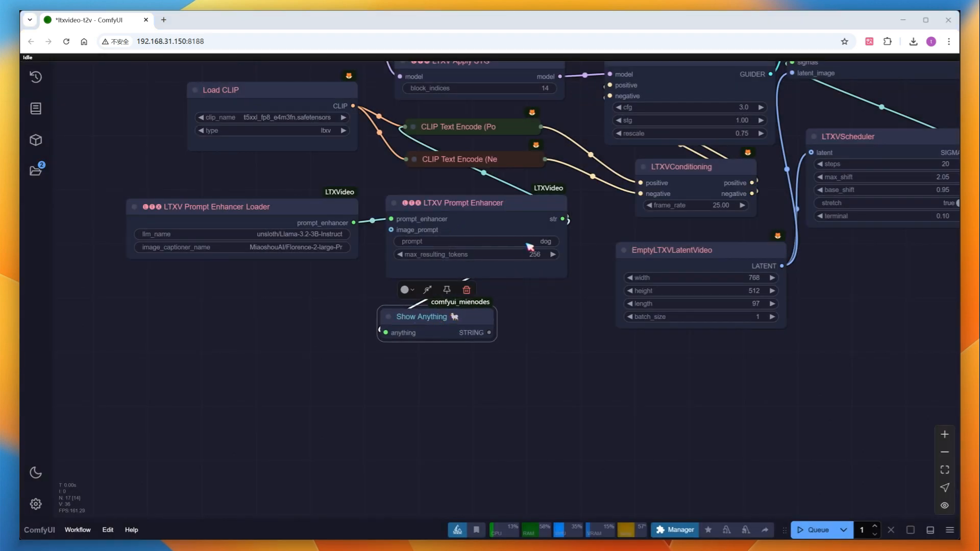
text(a beautiful lady)
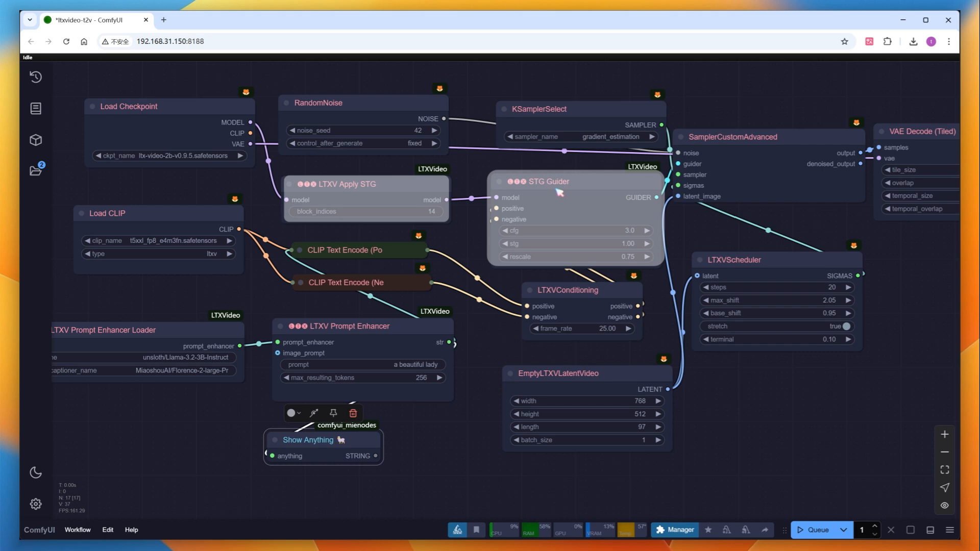
mouse_move(791, 428)
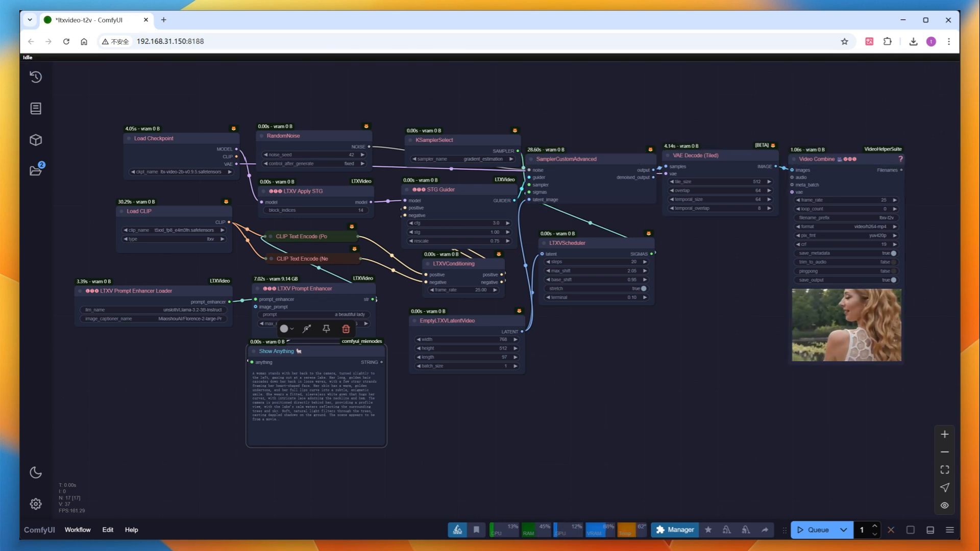
- Open the generated text-to-video clip in its own tab from the Video Combine node's menu
right_click(831, 163)
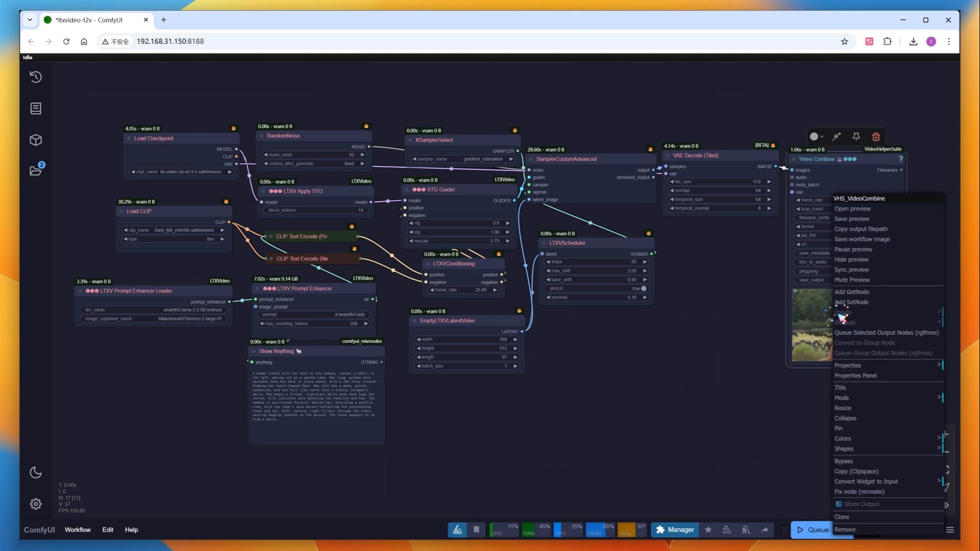
click(853, 209)
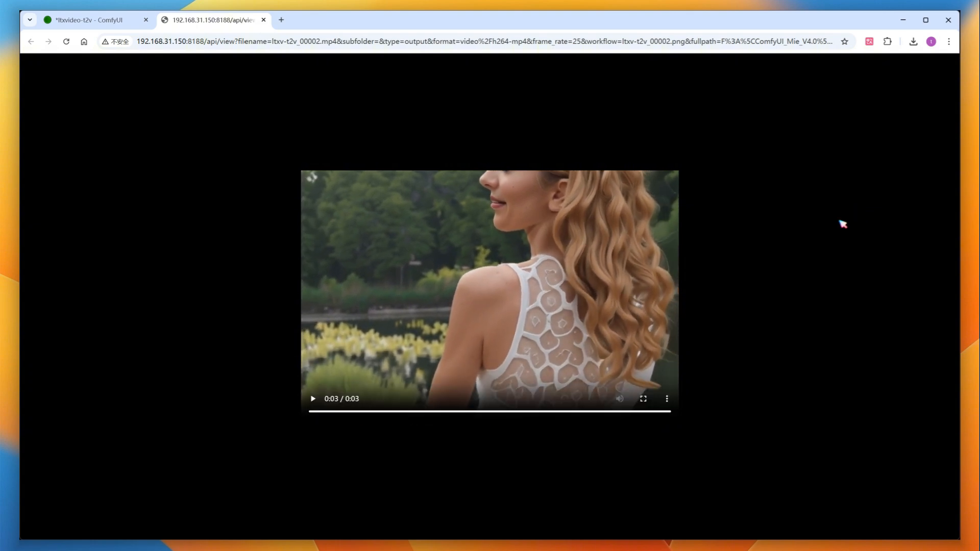
- Replay the ltxv-t2v_00002.mp4 garden video, then switch browser tabs
click(312, 398)
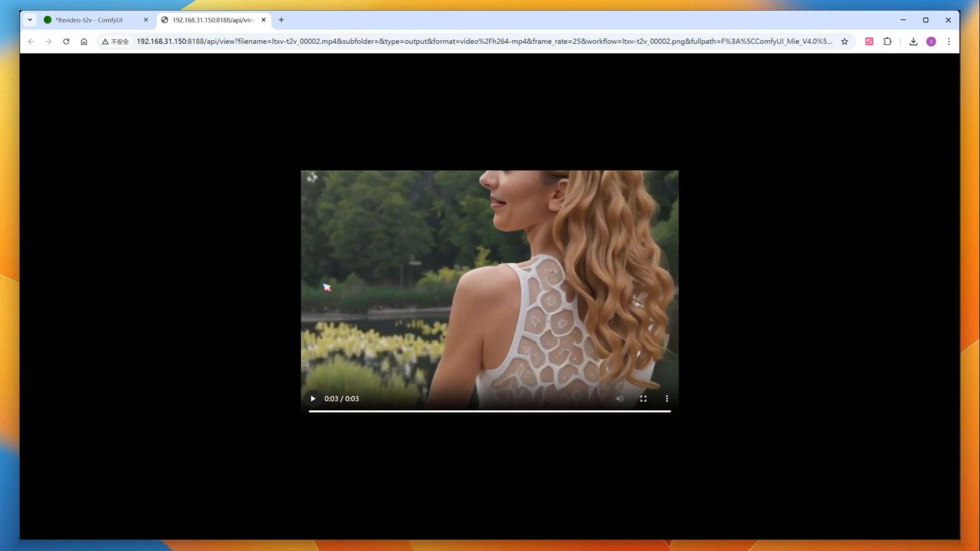
click(91, 20)
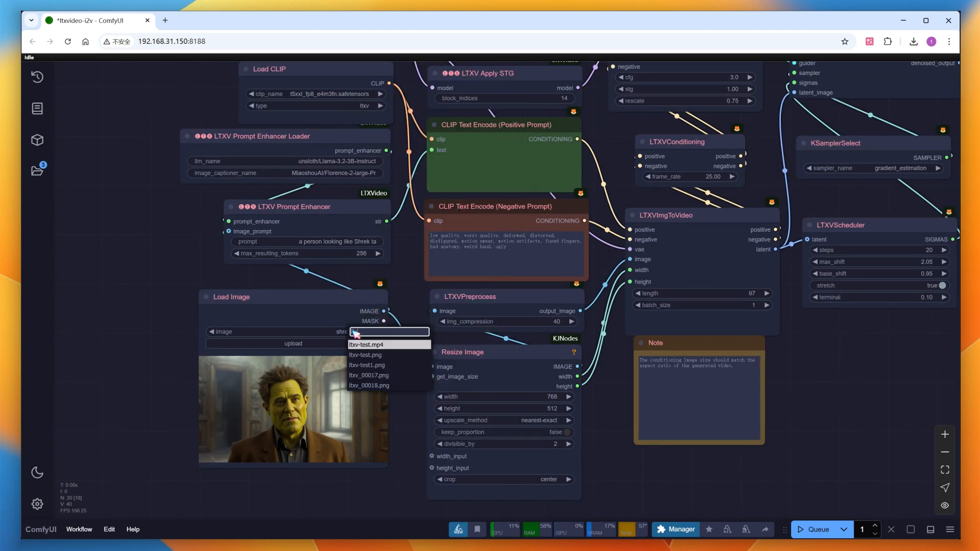
- Load the robot image ltxv-test1.png and add a Show Anything node for the enhanced prompt
click(367, 365)
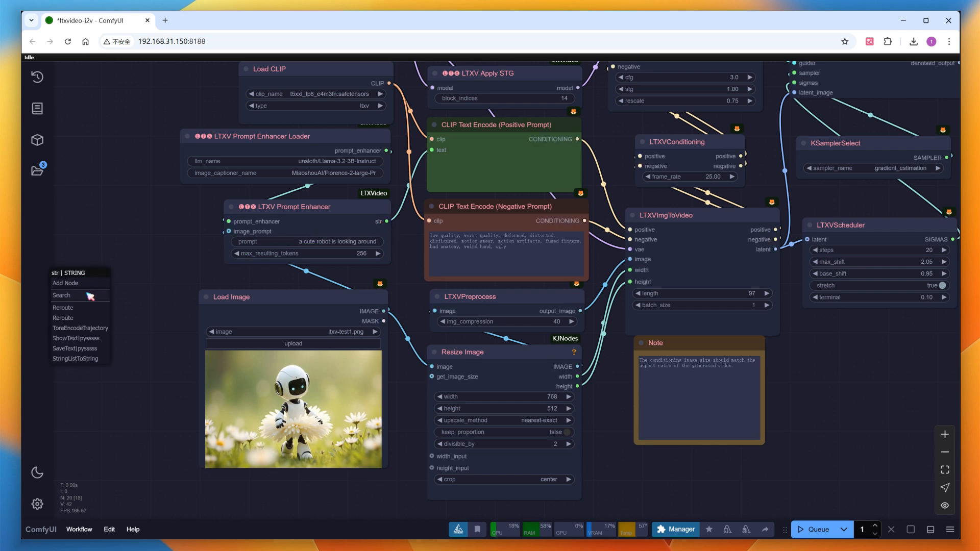
text(show)
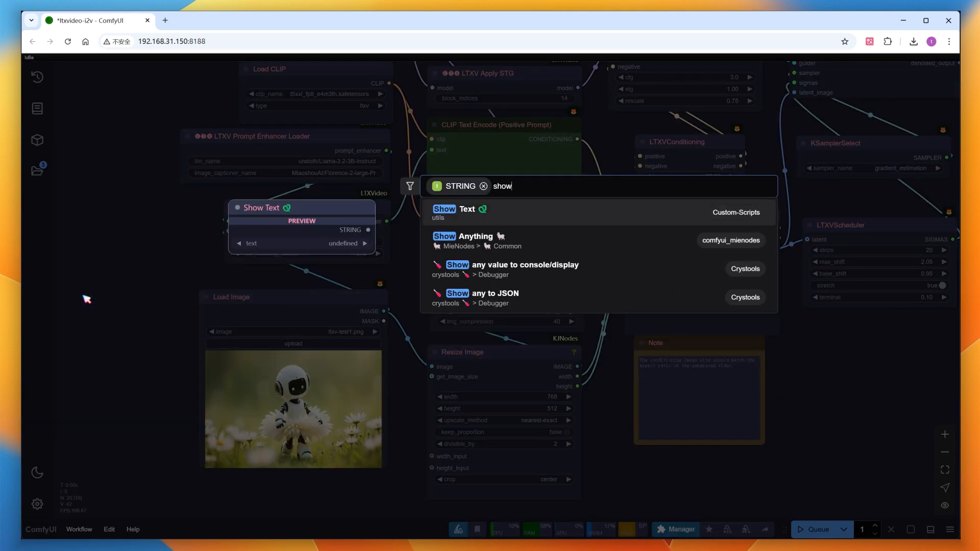
click(463, 240)
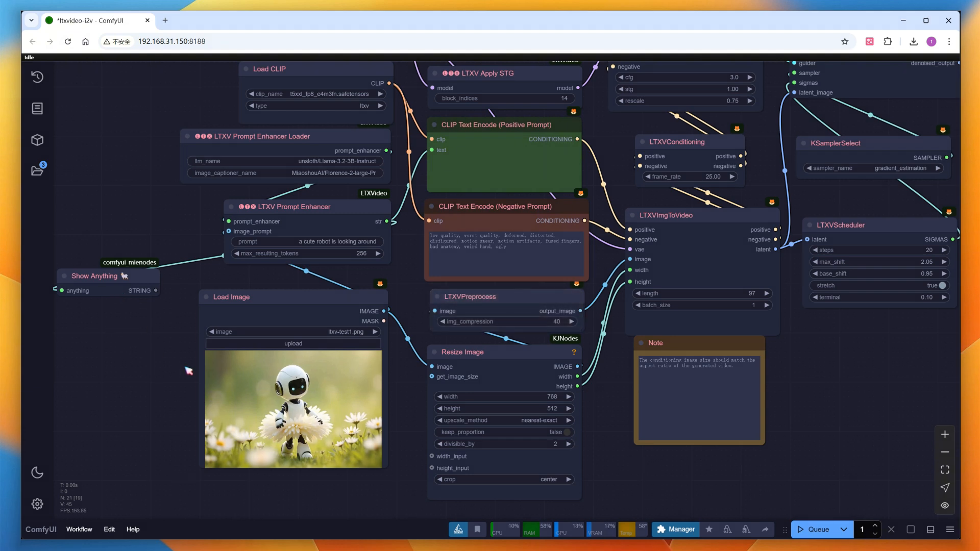
click(817, 529)
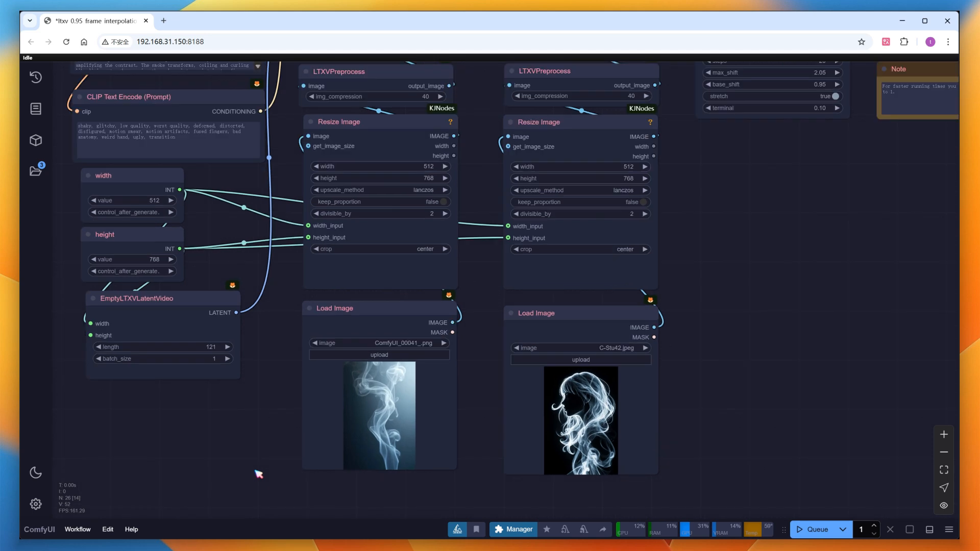
mouse_move(707, 258)
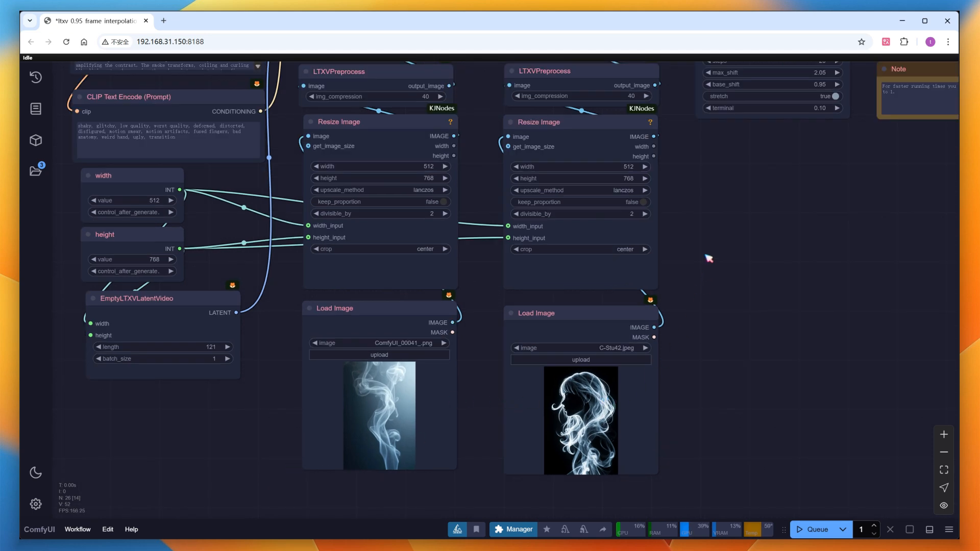
mouse_move(703, 172)
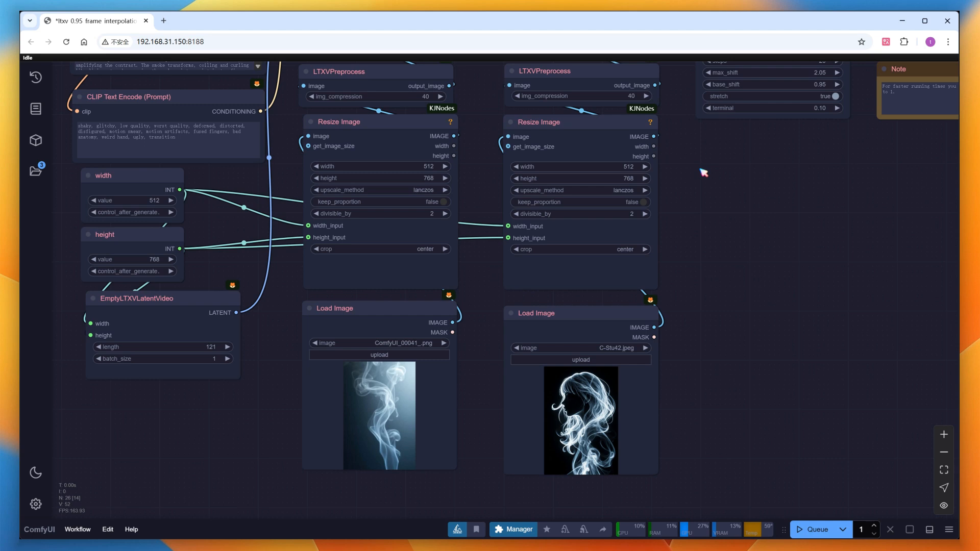
click(131, 175)
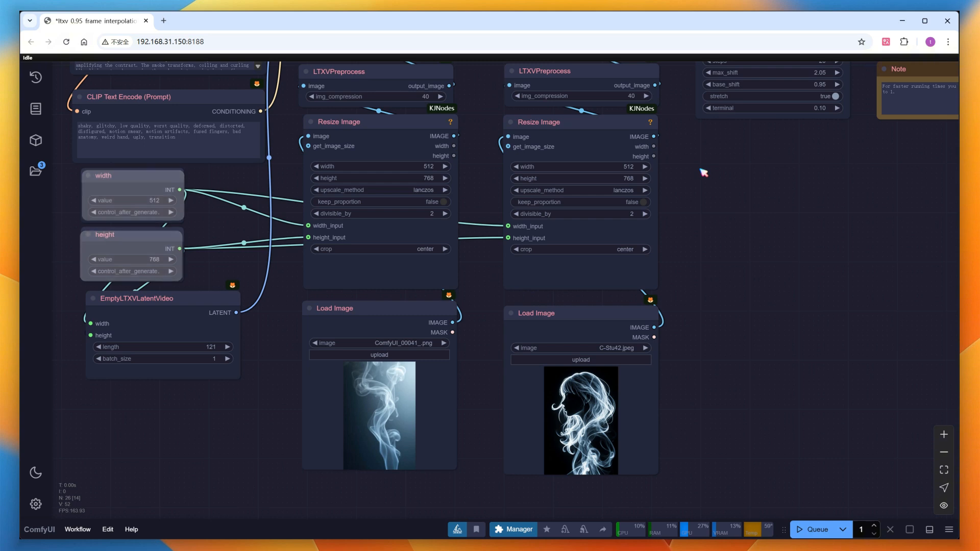
scroll(down, 3)
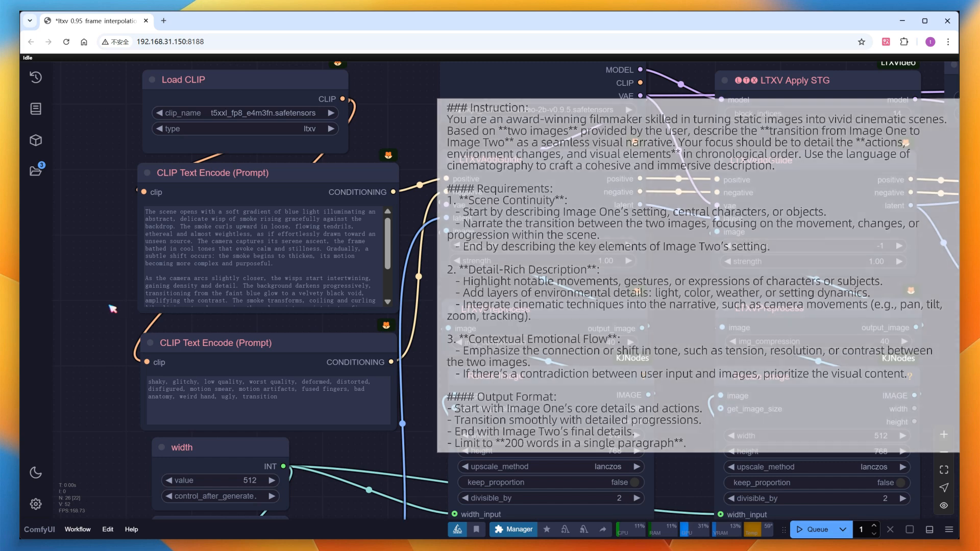
- Zoom out, queue the frame interpolation workflow, and bring up the Video Combine node's options
scroll(down, 3)
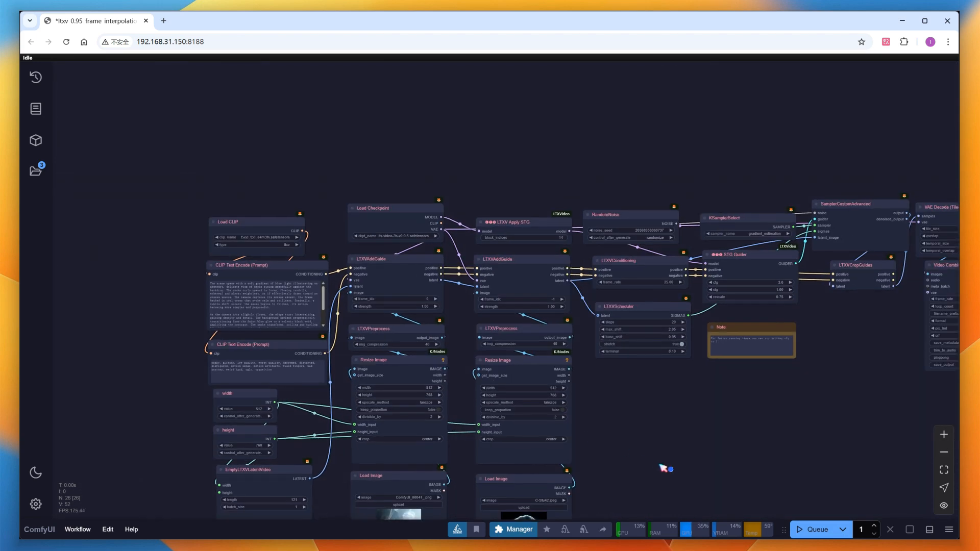
click(819, 529)
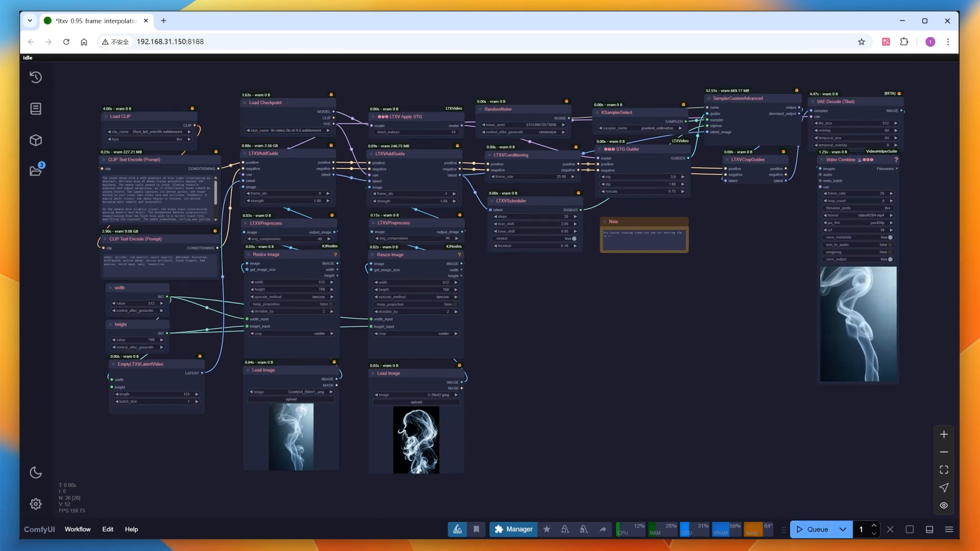
right_click(850, 160)
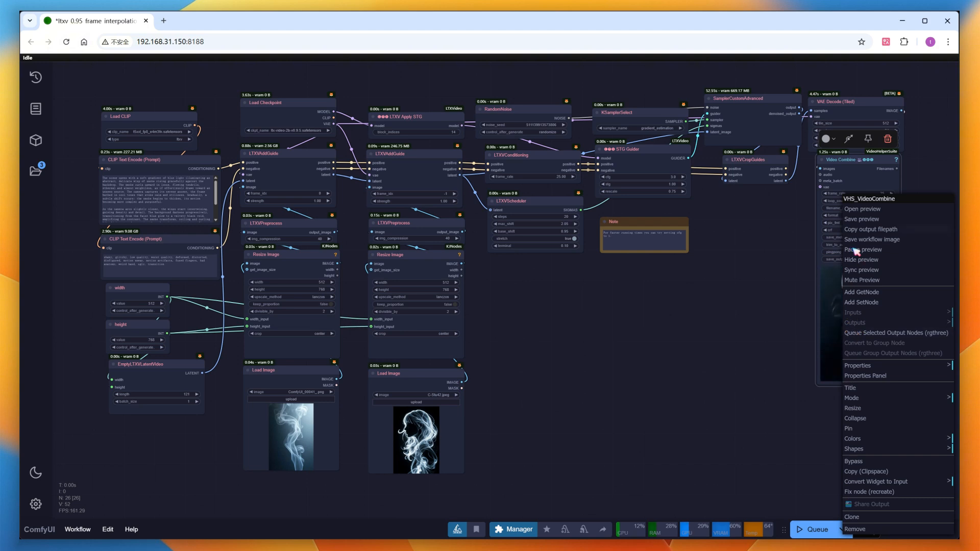
- Open the smoke interpolation video preview in a new tab and play it again
click(863, 209)
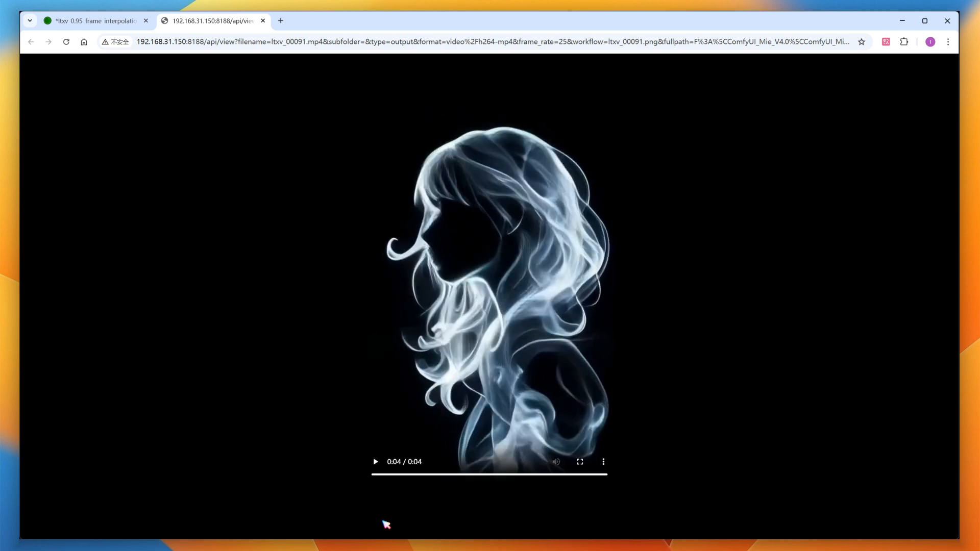
mouse_move(236, 336)
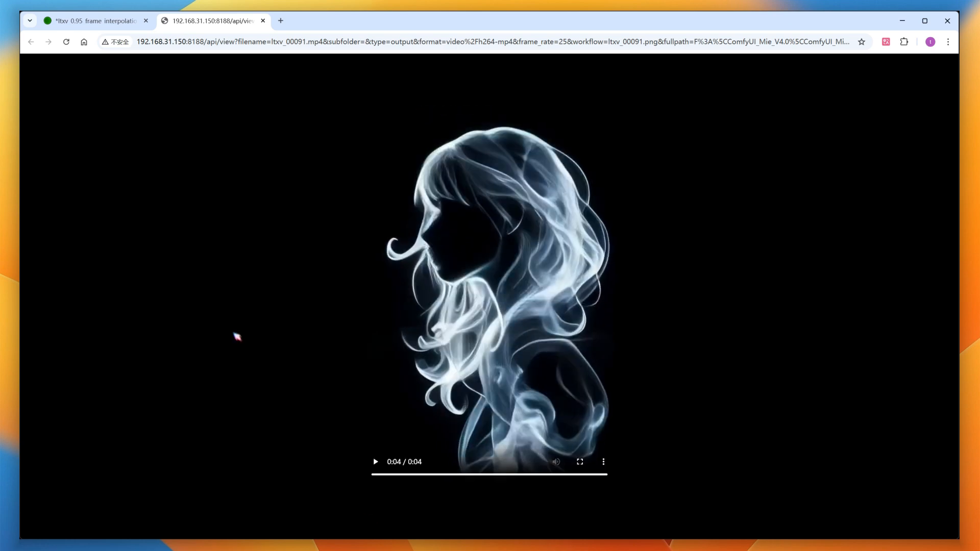
click(94, 20)
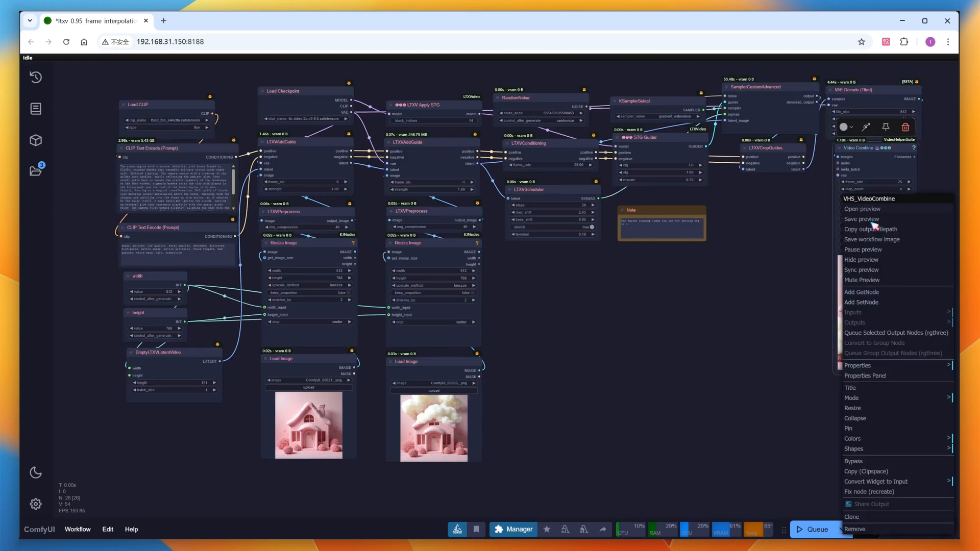
- Choose Open preview to view the pink house interpolation video in a new tab
click(861, 209)
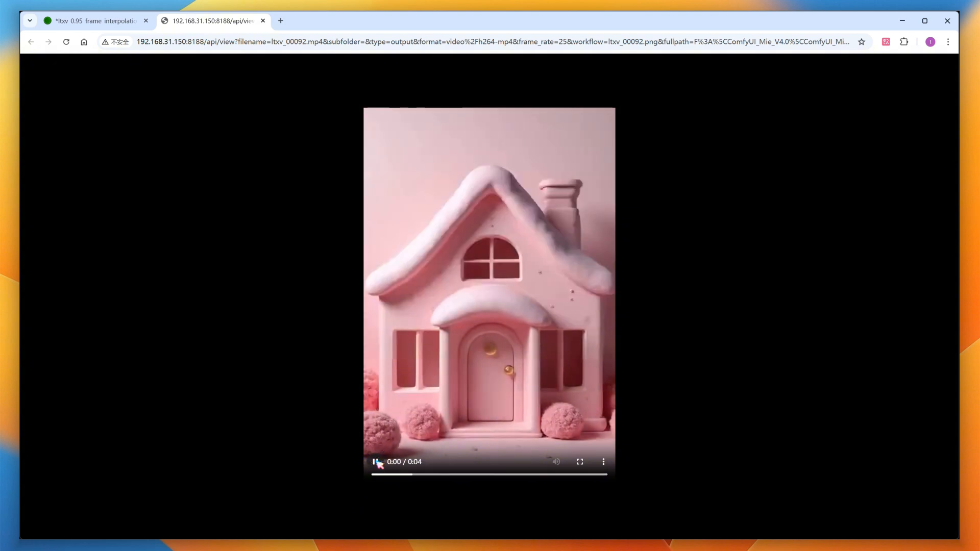
click(376, 462)
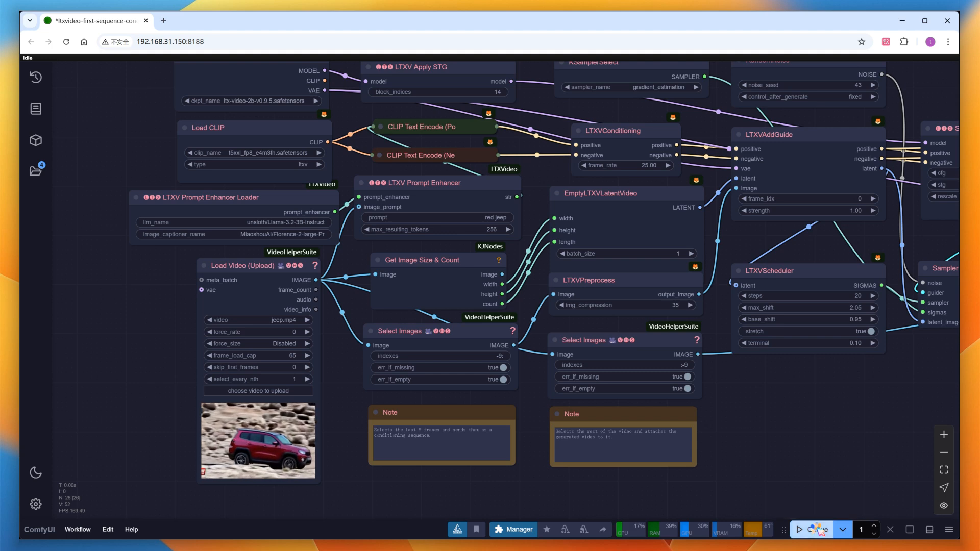
- Queue the red jeep video extension workflow to generate the extended clip
click(816, 529)
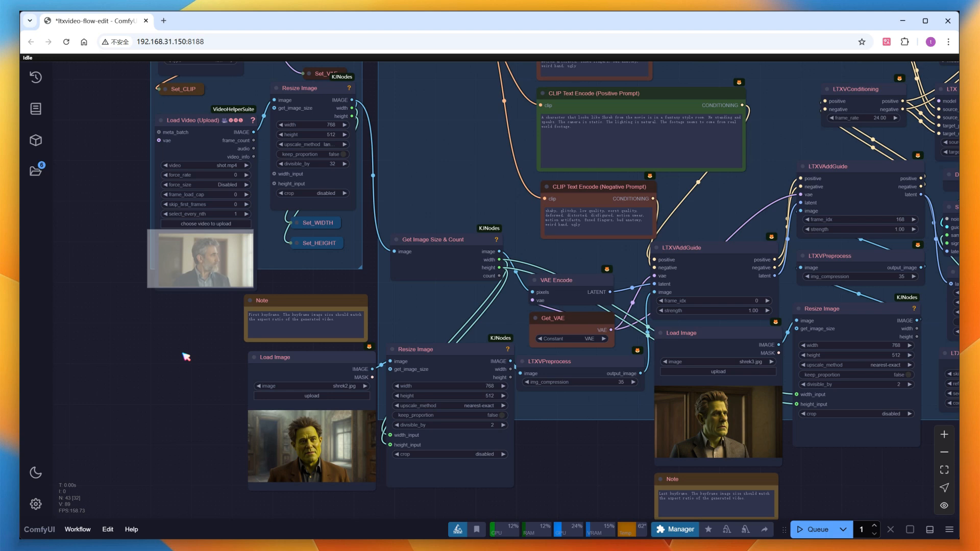
- Run FlowEdit resized to 480×320, then queue the RF-Edit workflow with the ice cream image
click(712, 247)
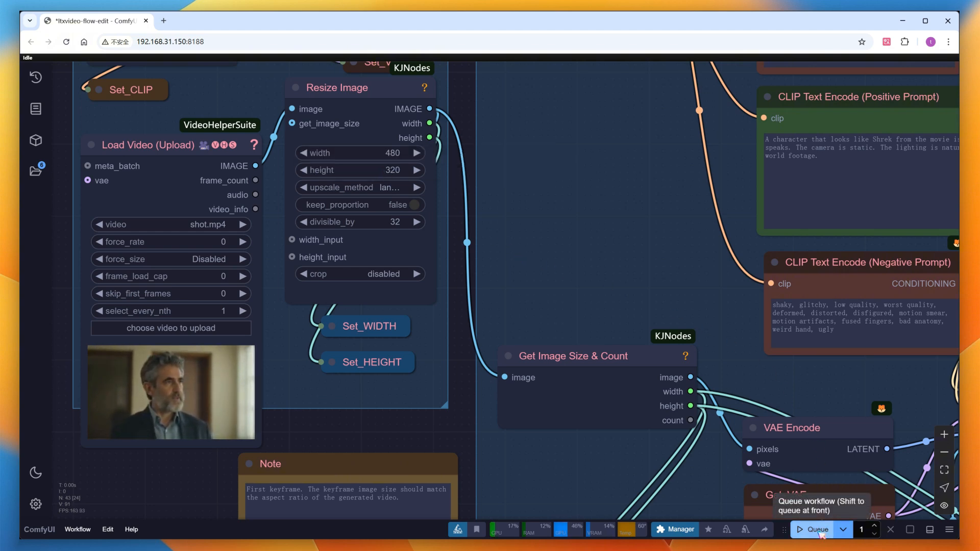
click(816, 530)
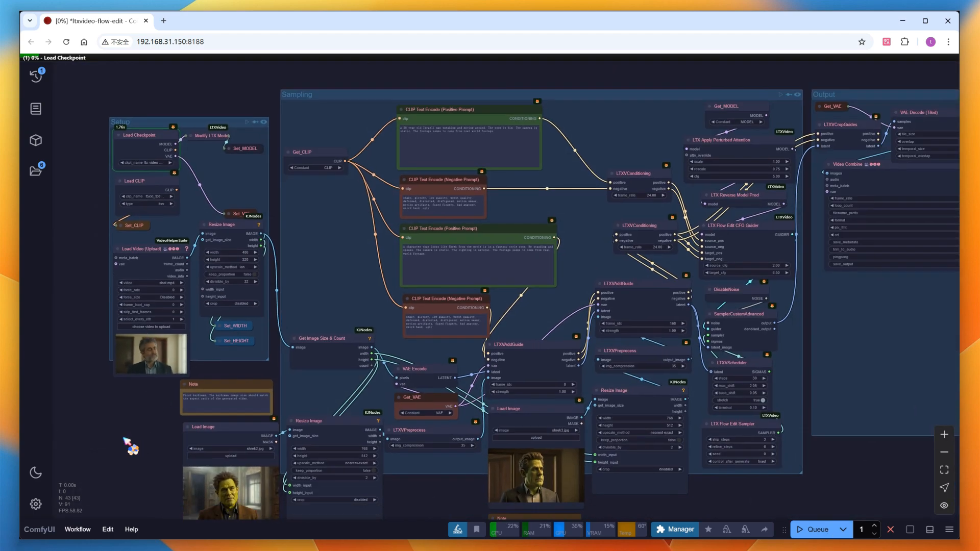
click(816, 530)
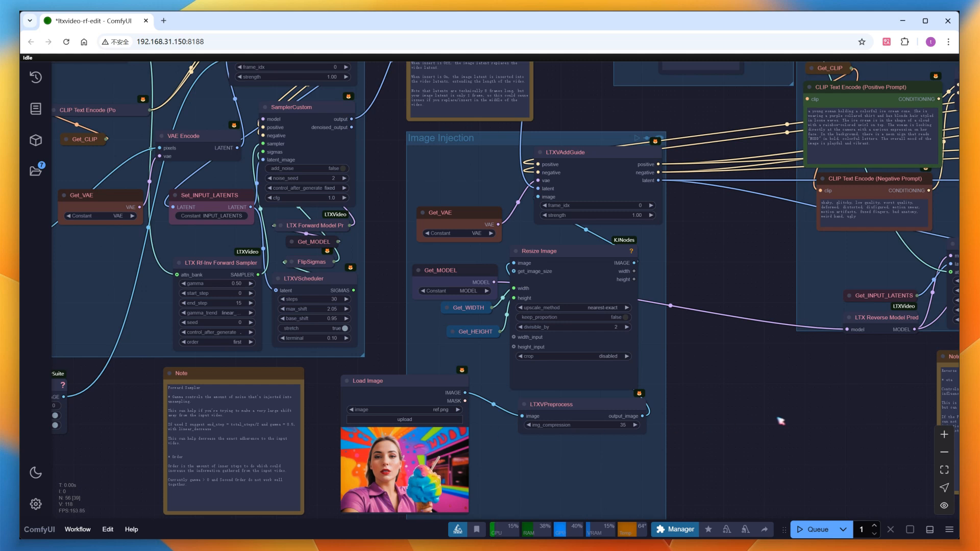
click(817, 530)
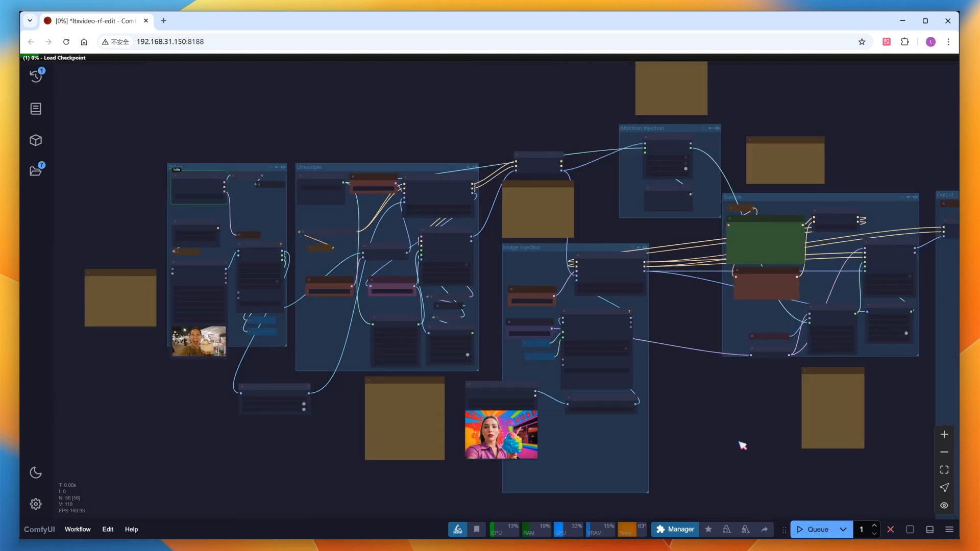